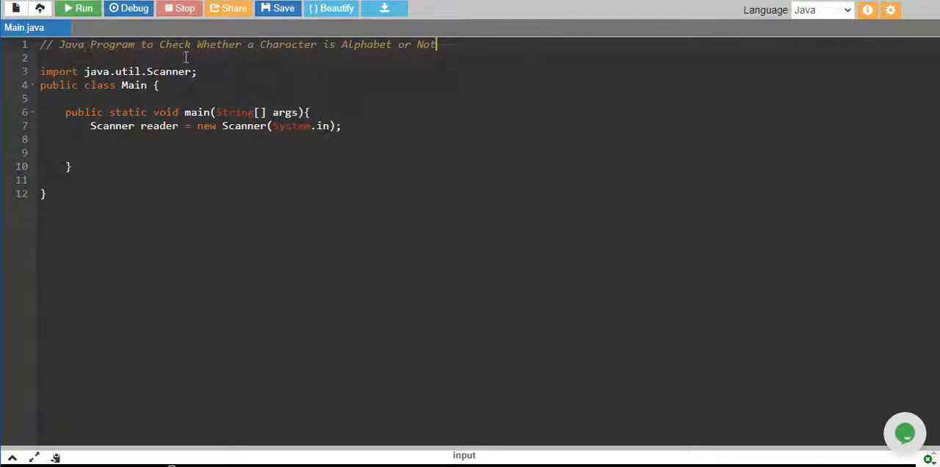
mouse_move(278, 54)
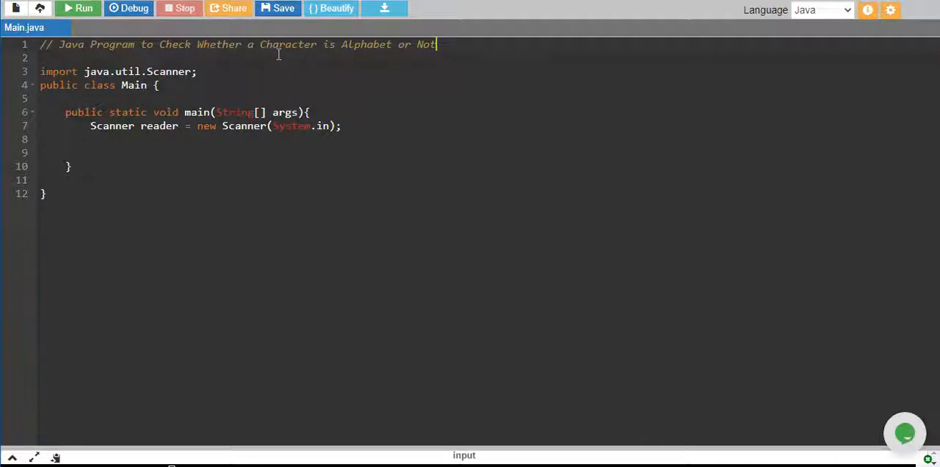
mouse_move(296, 180)
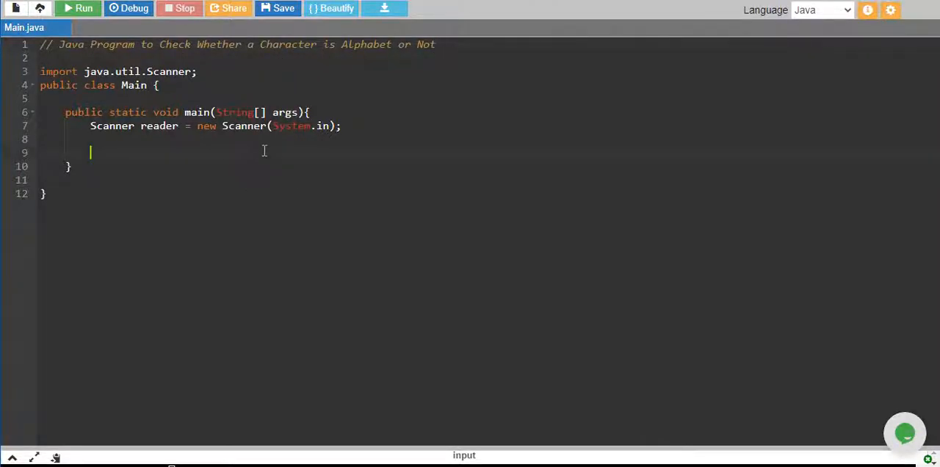
- Add a println statement printing "Enter a Character: " in main
text(prin)
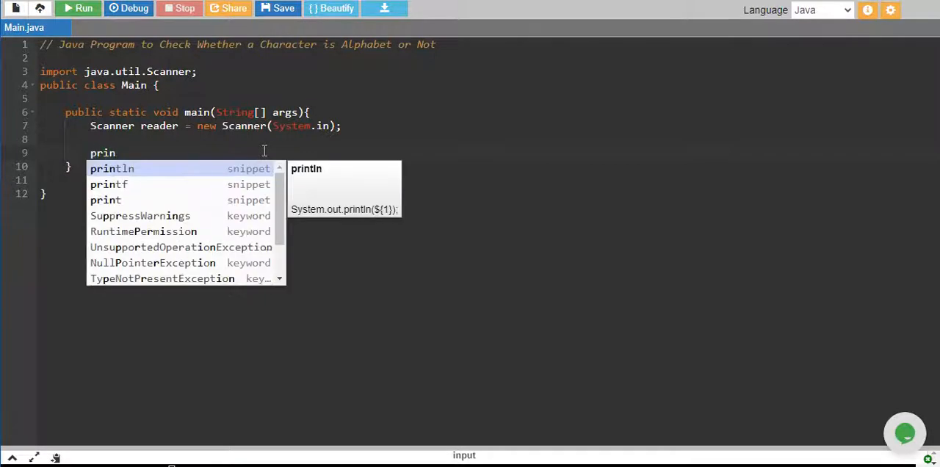
click(112, 169)
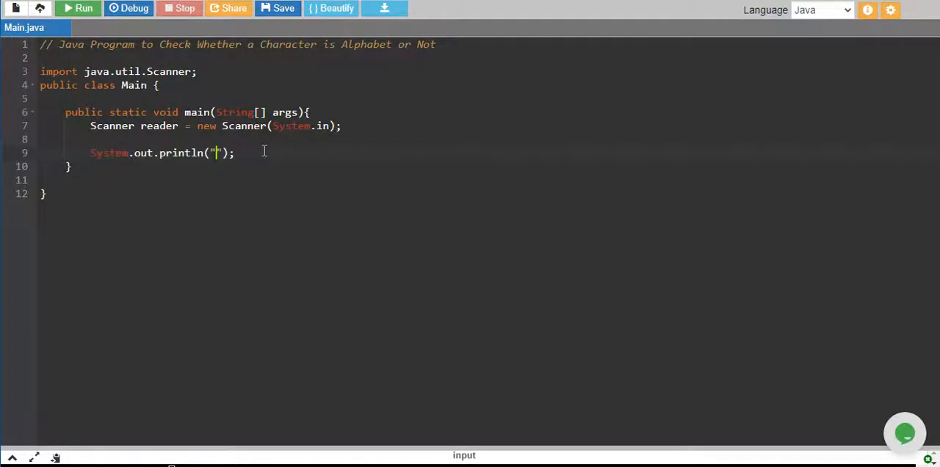
text(Enter a)
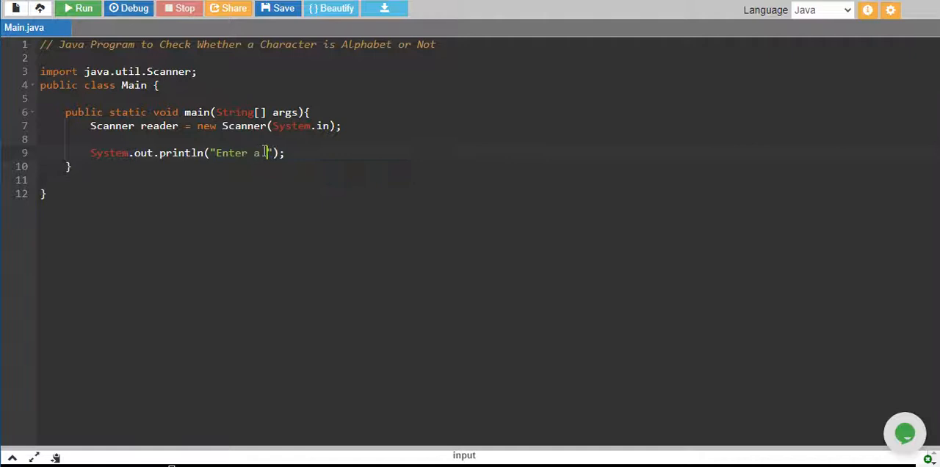
text(Character:)
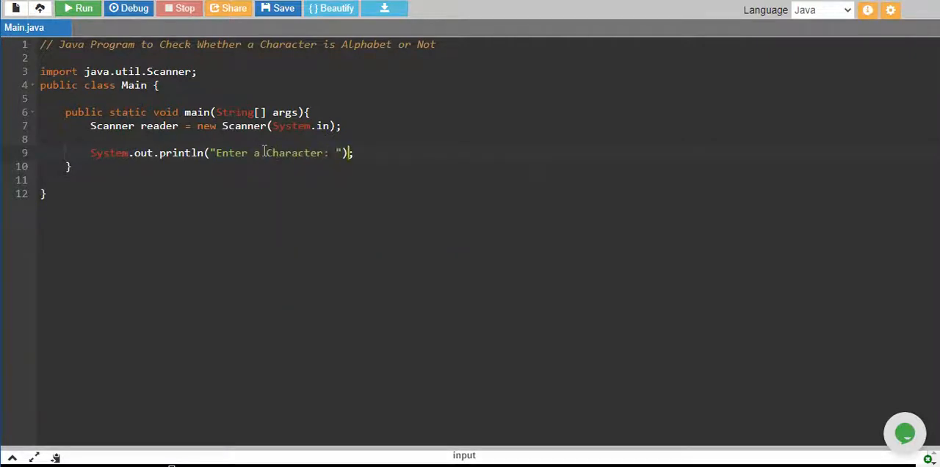
- Declare char c = reader.next().charAt(0) to read the first input character
text(char c =)
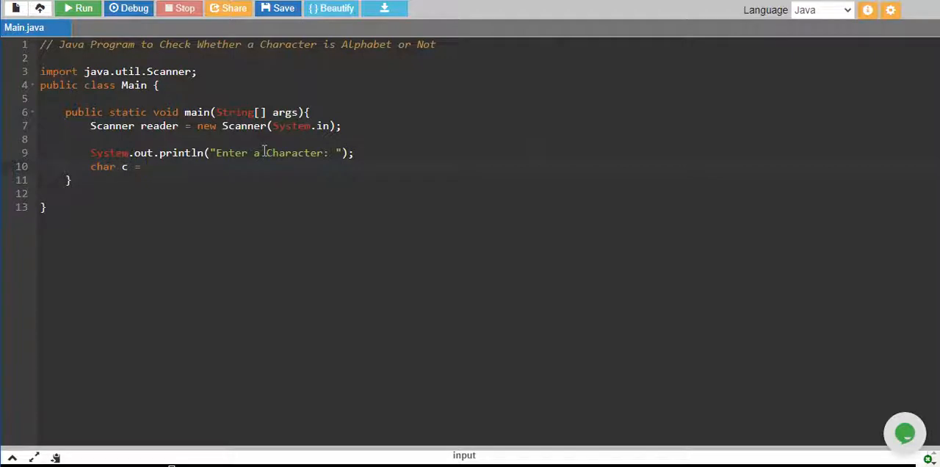
text(reader.)
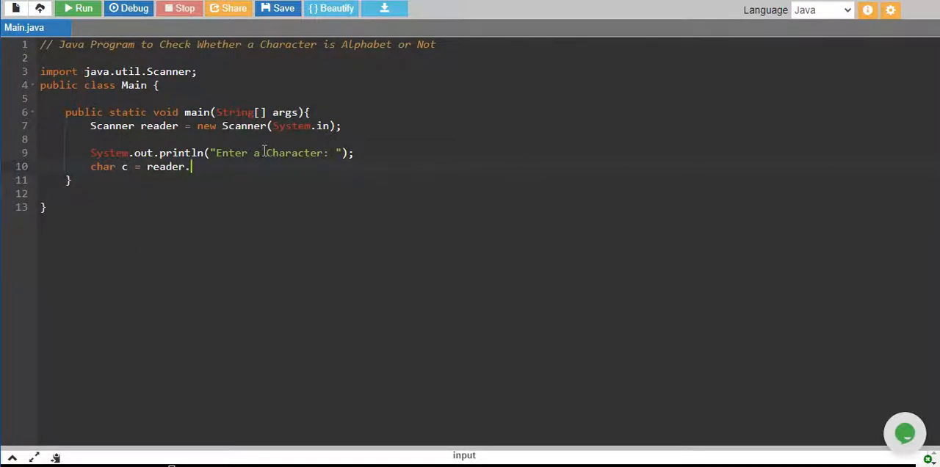
text(next().cha)
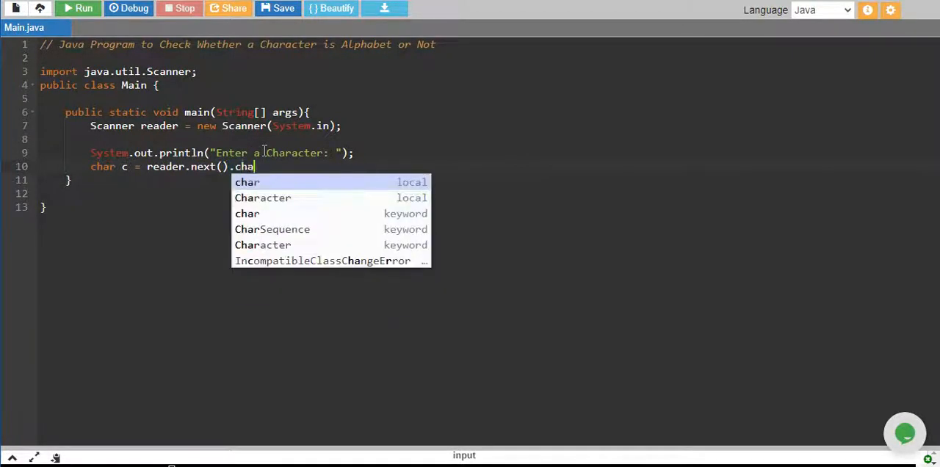
text(rAt(0);)
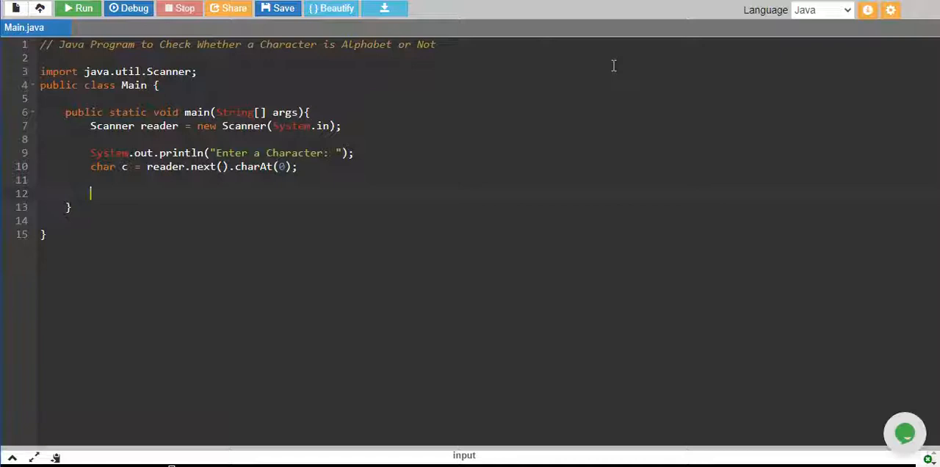
- Write if((c >= 'a' && c <= 'z') || (c >= 'A' && c <= 'Z')){ on line 12
text(if(c >)
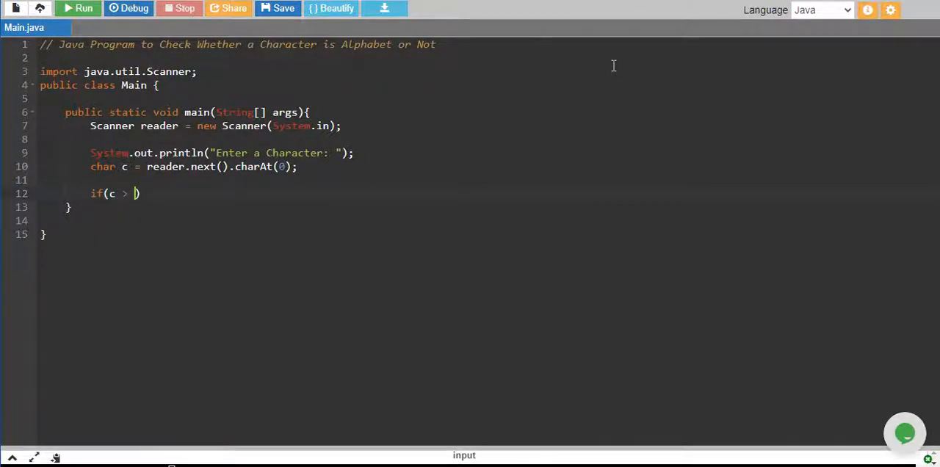
text('a'))
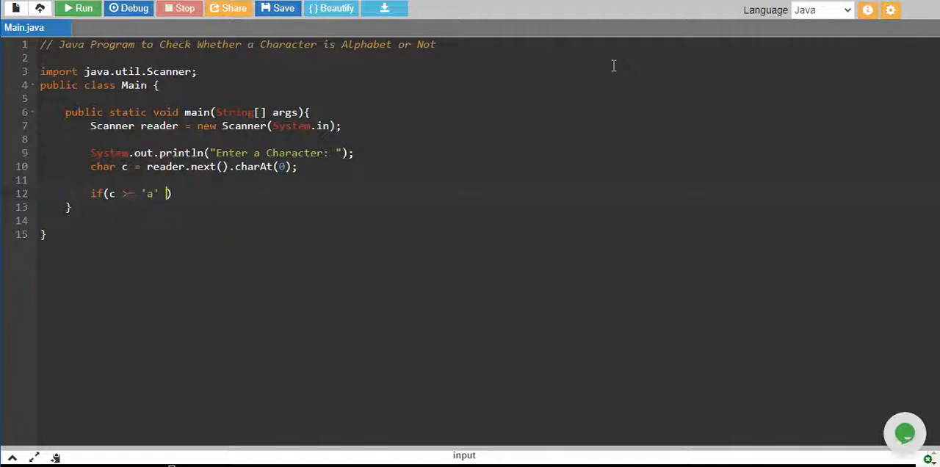
text(&& c)
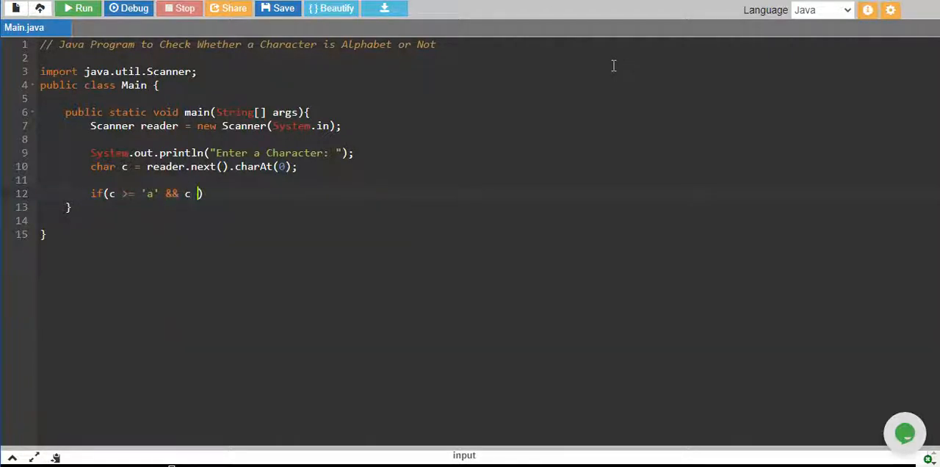
text(<=)
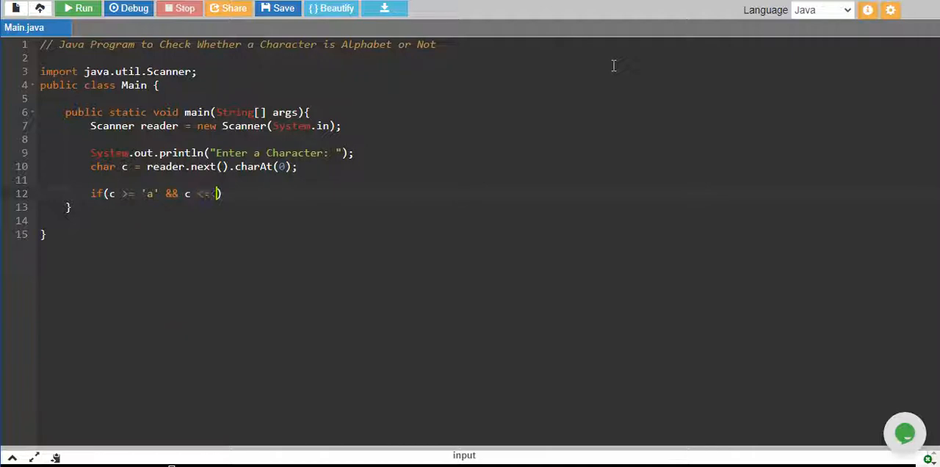
text(z')
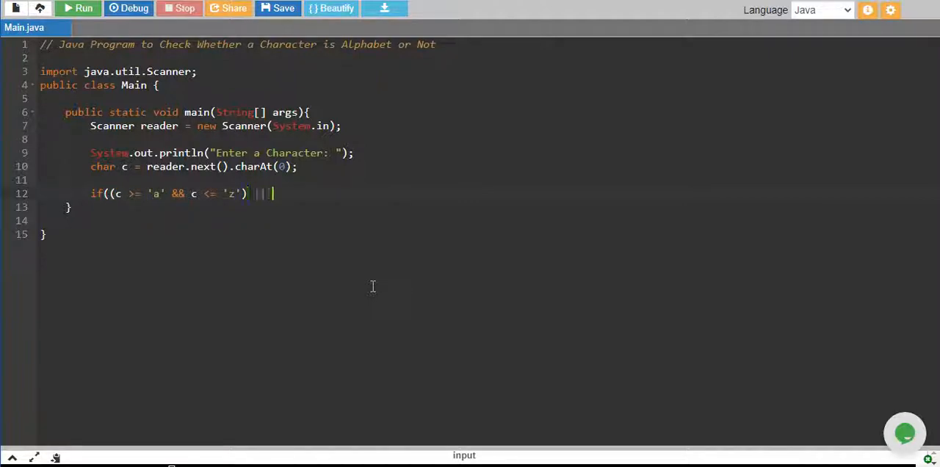
text((c >= '')
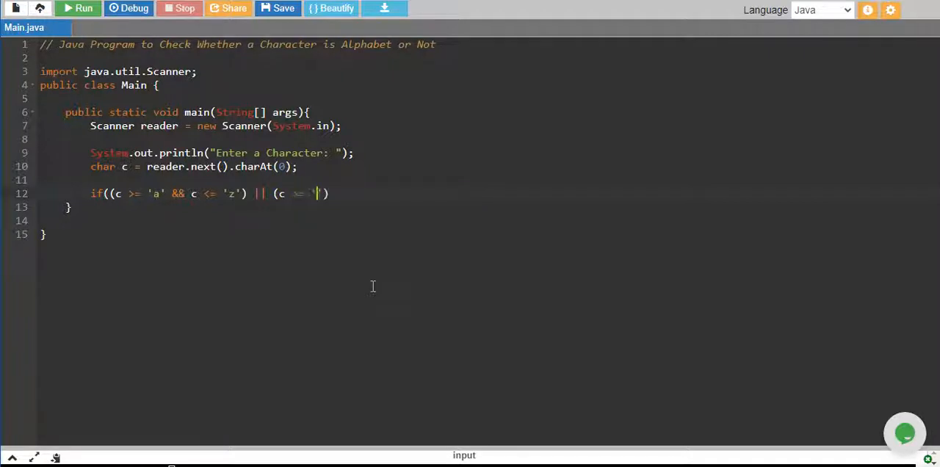
text(A' && c <= 'Z)
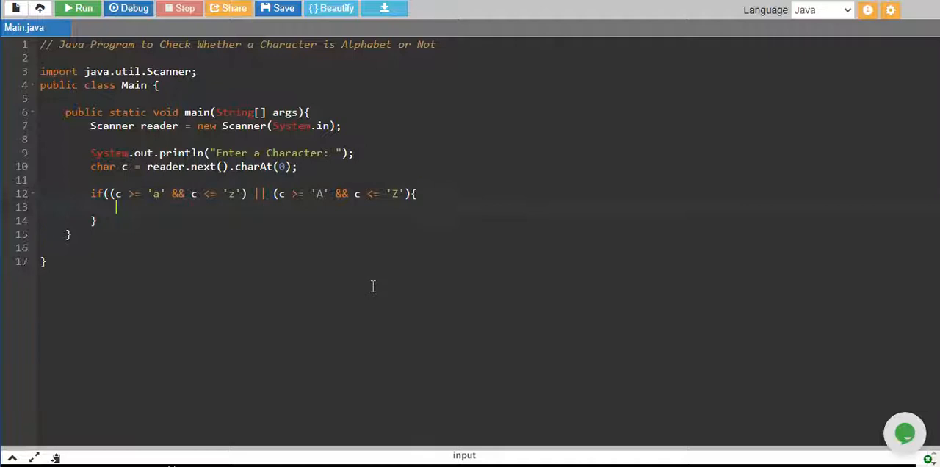
- Print c + " is an Alphabet" in the if, and c + " is not an Alphabet" in else
text(println(c);)
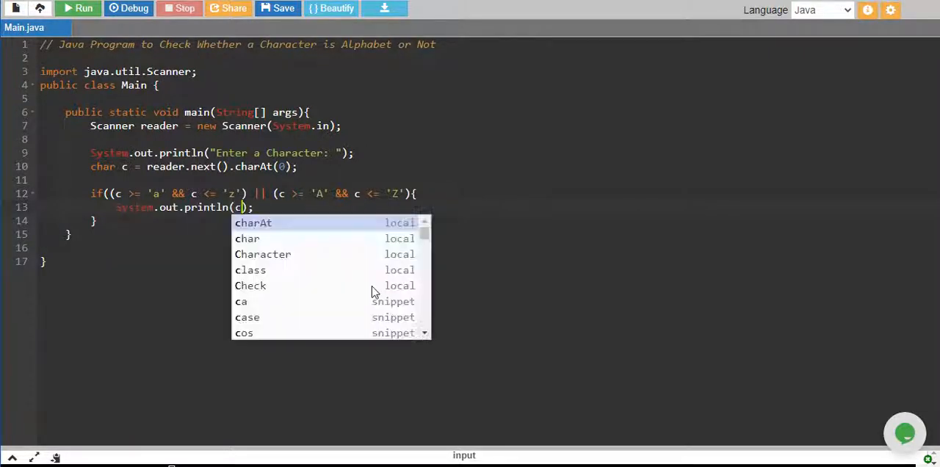
text(+ " is an Alphabet)
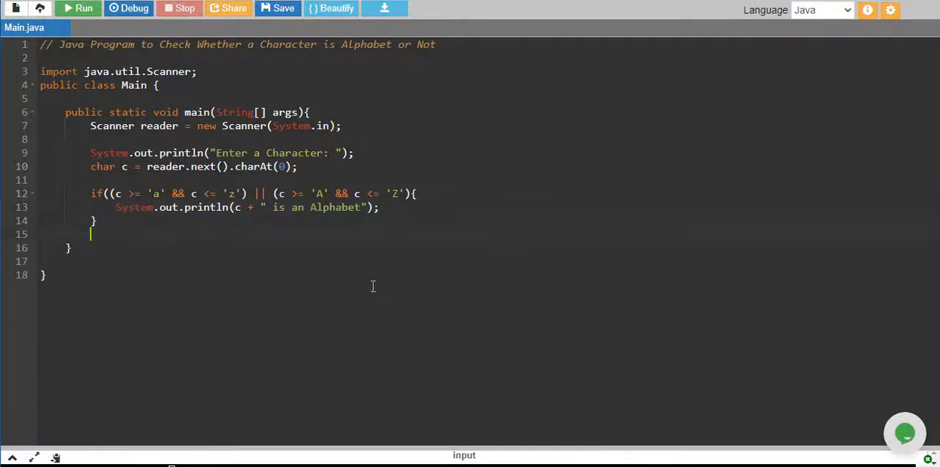
text(else{)
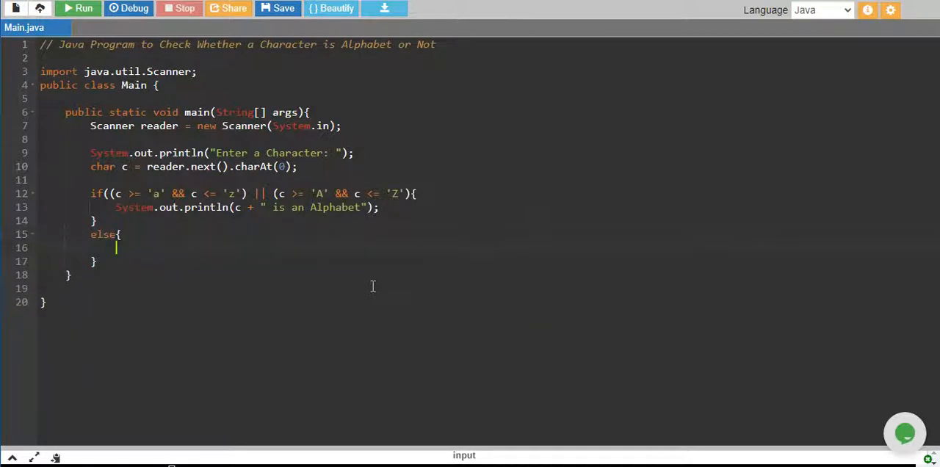
text(System.out.println();)
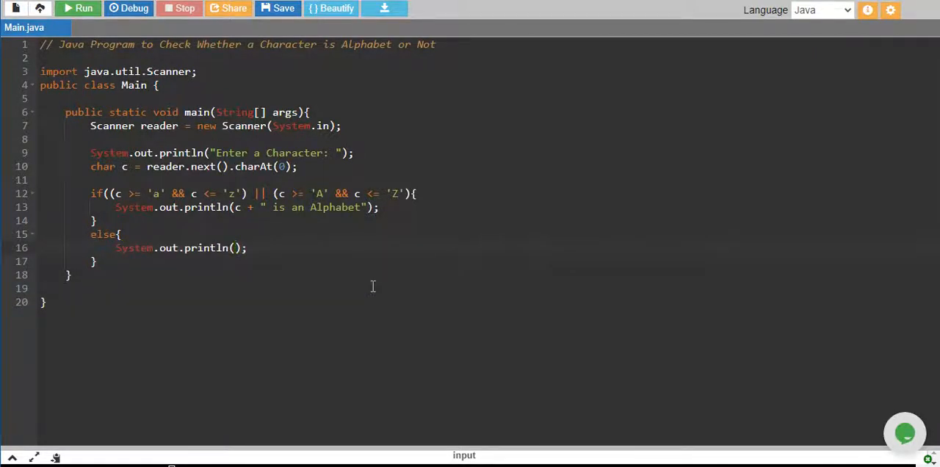
text(is not an Alphabet)
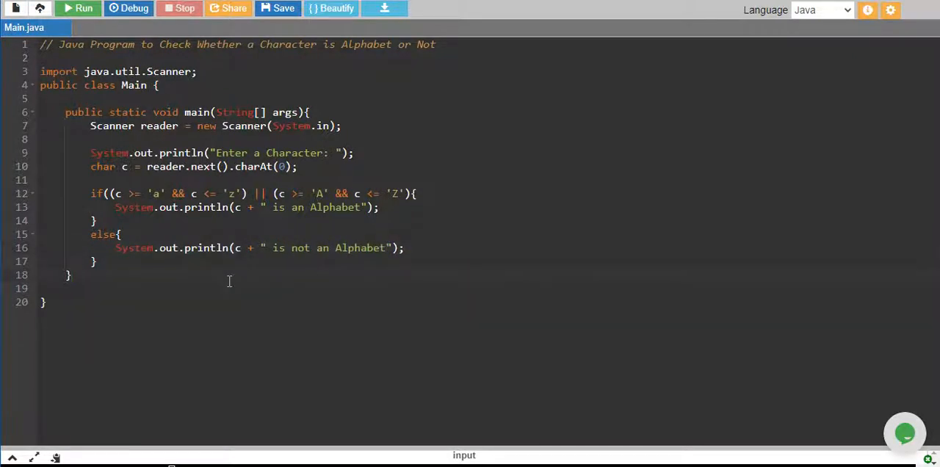
- Run, add the missing ')' to the line 12 condition, and run again
click(78, 8)
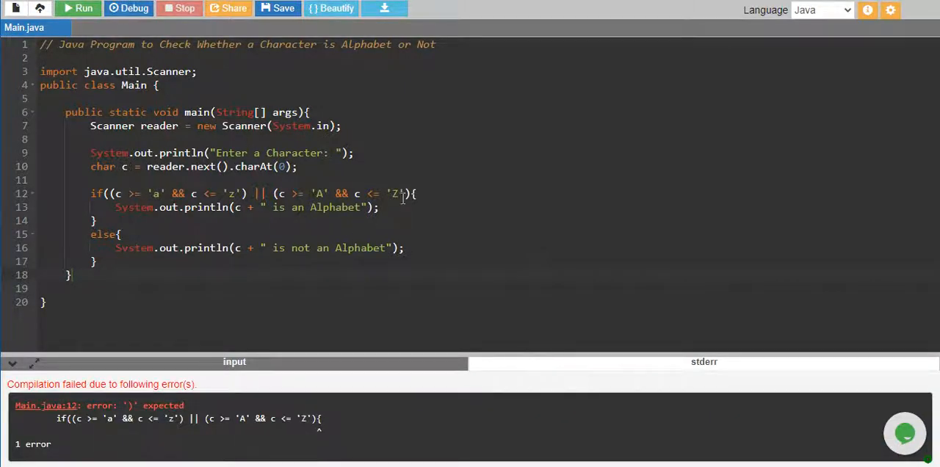
text())
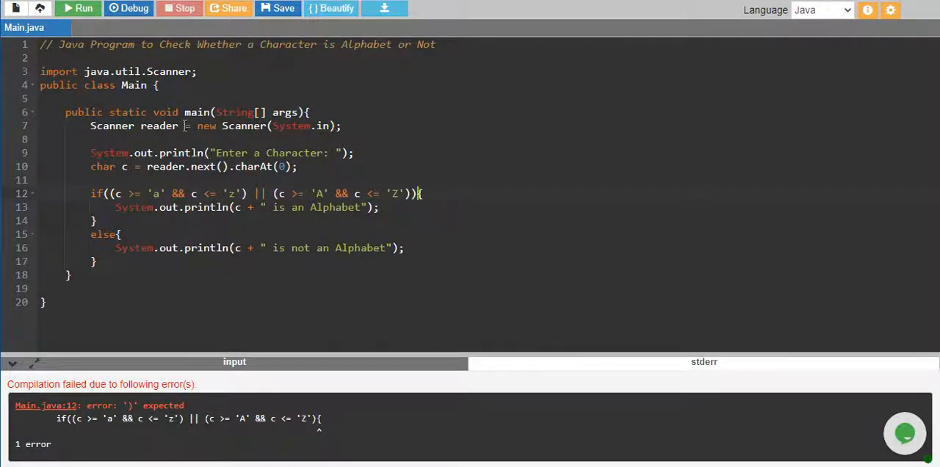
click(78, 8)
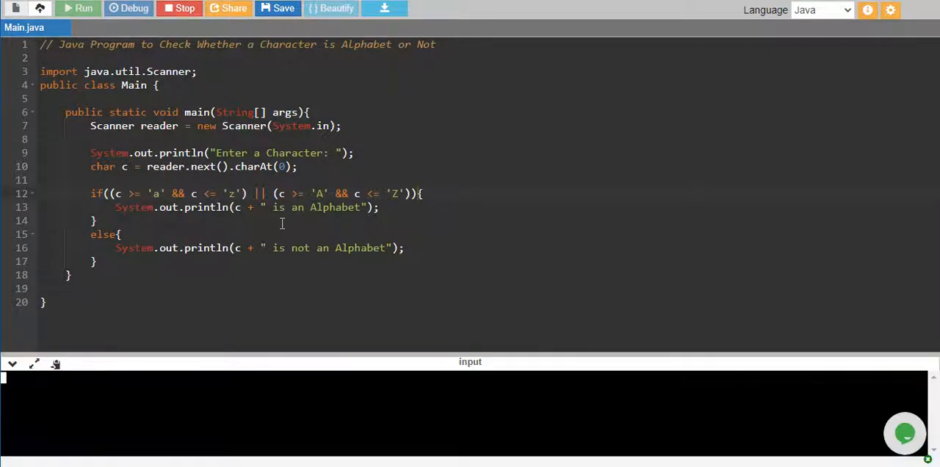
- Test the if-else with b, P and %, then collapse the output console
click(78, 8)
text(b)
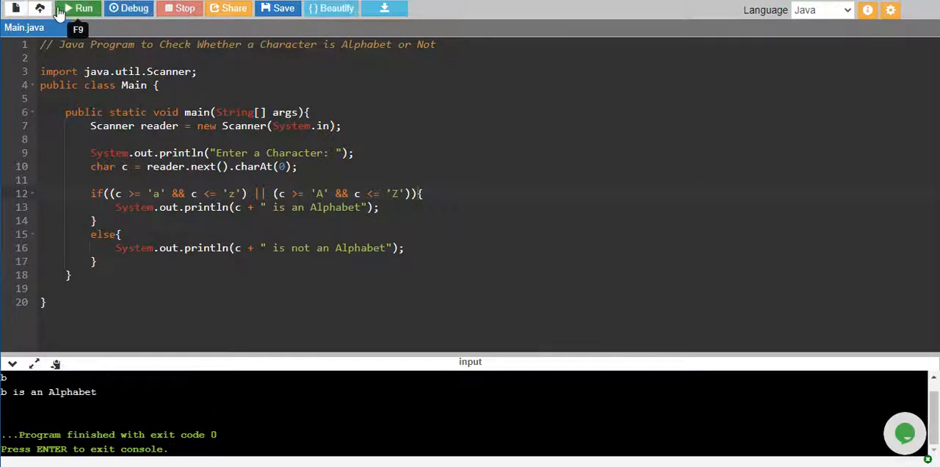
click(80, 8)
text(P)
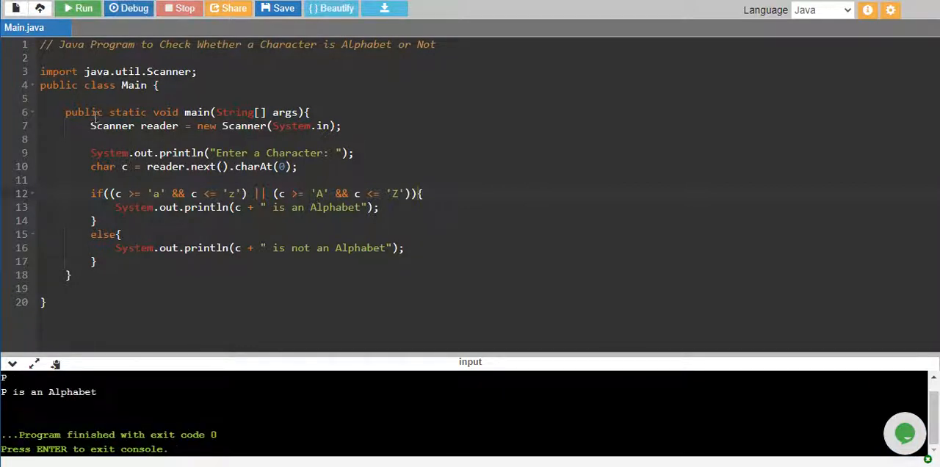
click(79, 8)
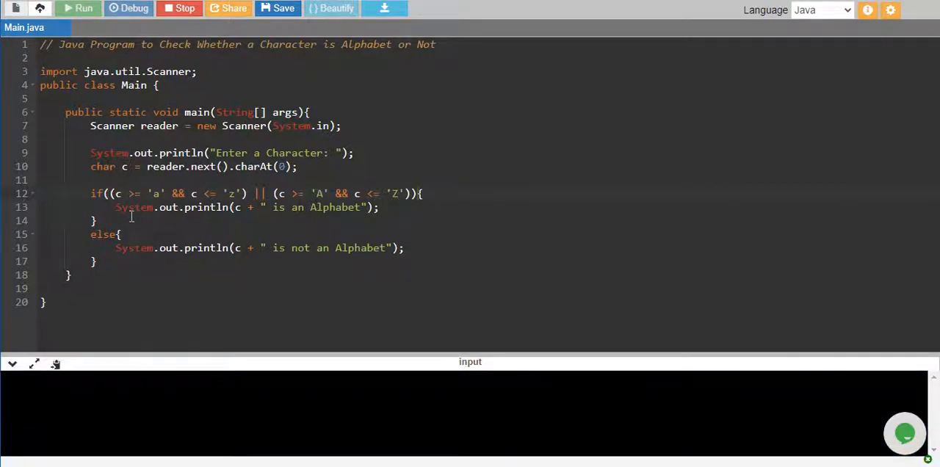
click(83, 8)
text(%)
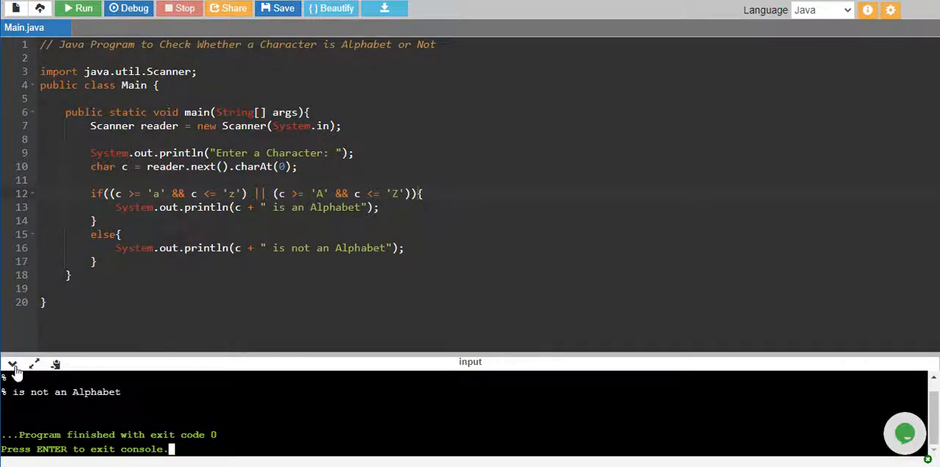
click(12, 364)
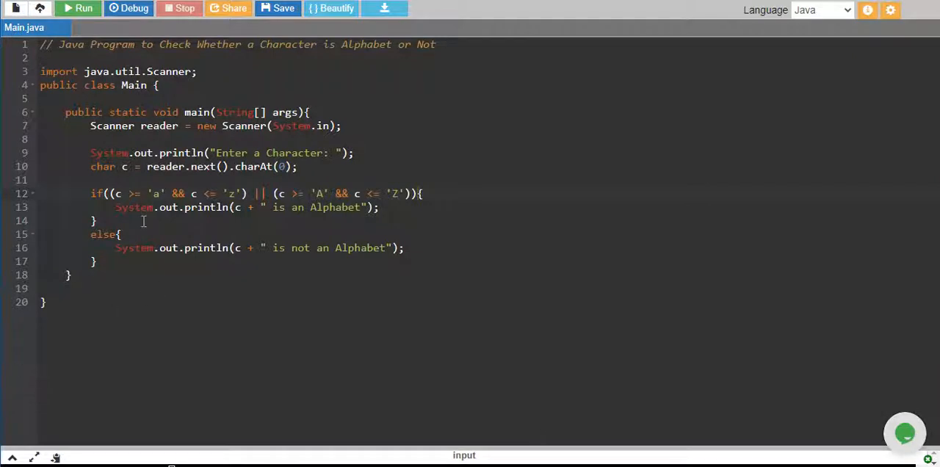
mouse_move(119, 193)
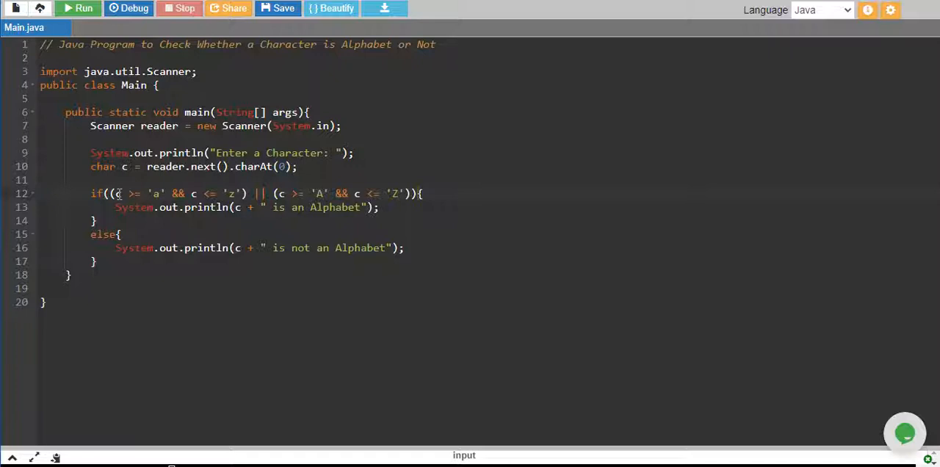
click(118, 193)
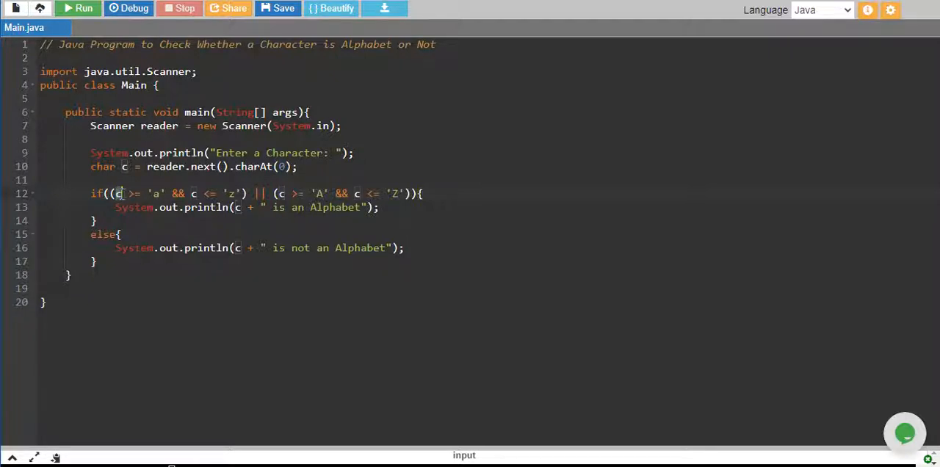
drag(116, 194, 167, 193)
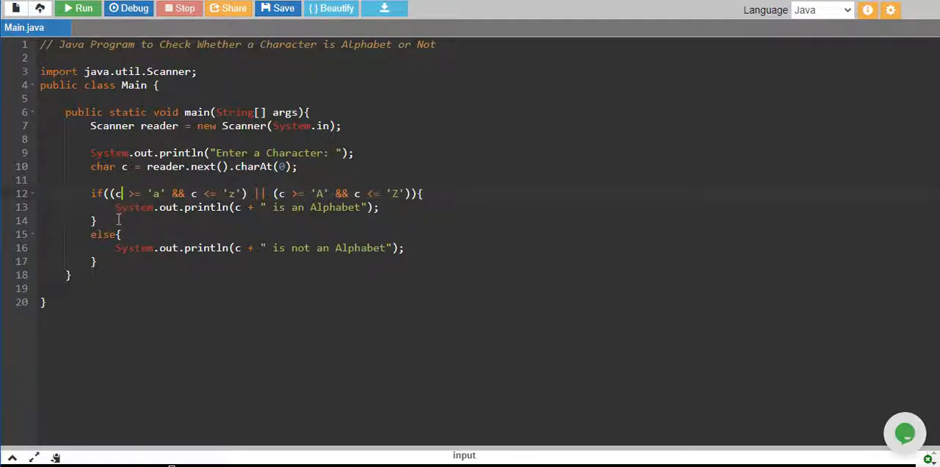
mouse_move(388, 213)
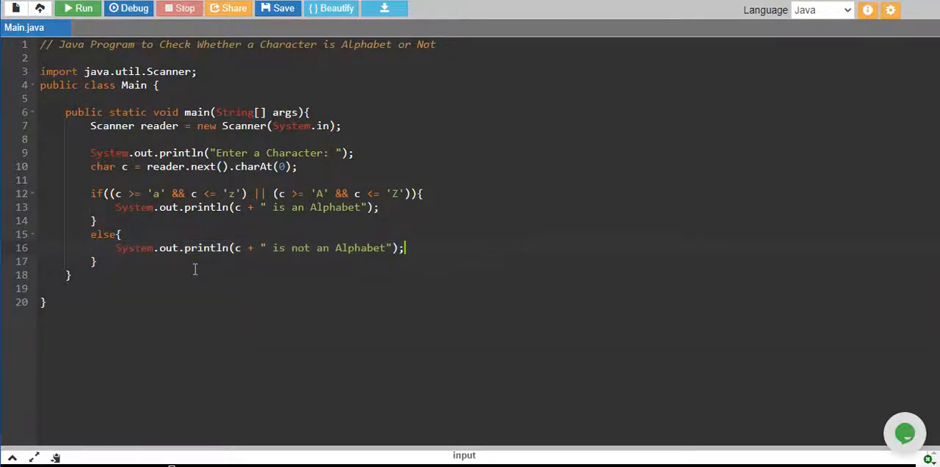
click(91, 193)
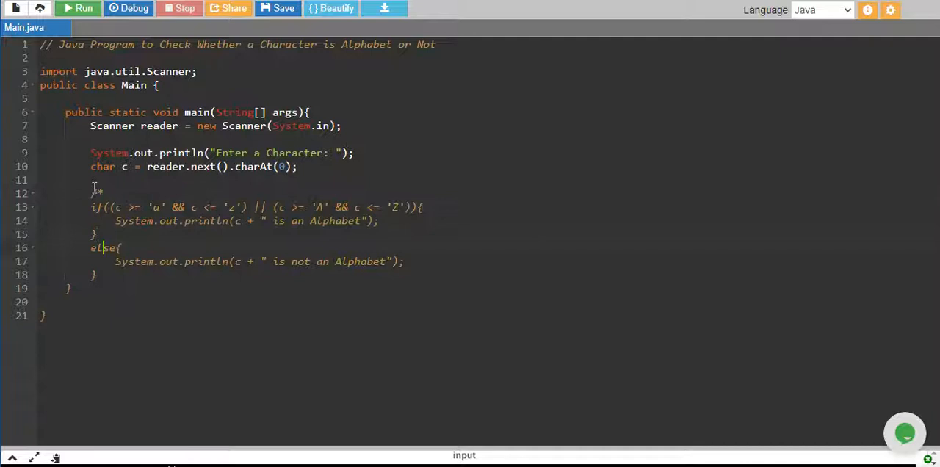
- Close the if-else comment and write the String output ternary on the alphabet condition
text(*/)
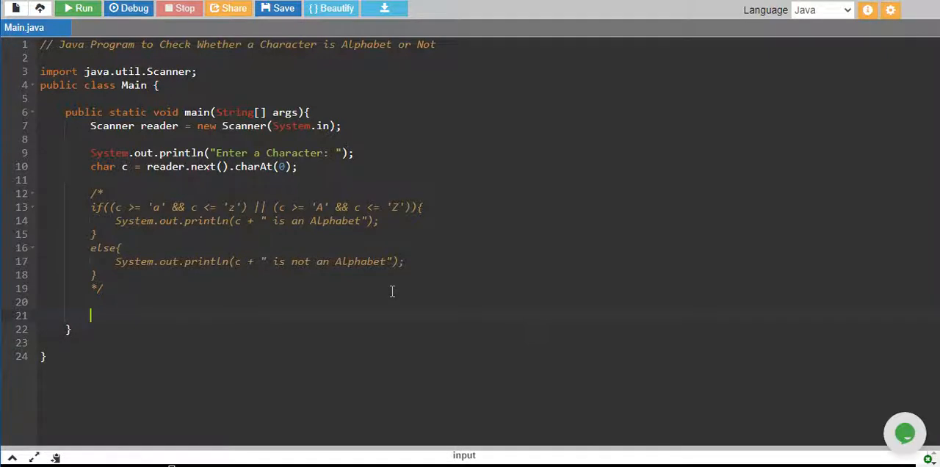
text(String output =)
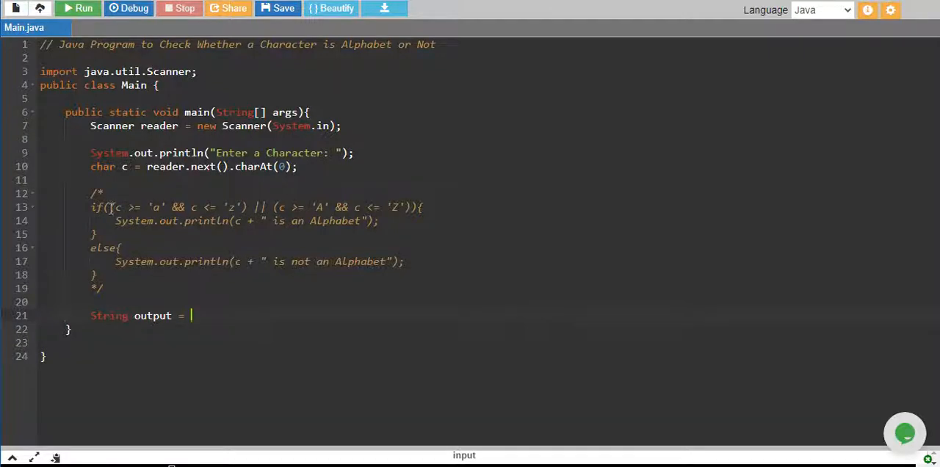
drag(109, 207, 403, 207)
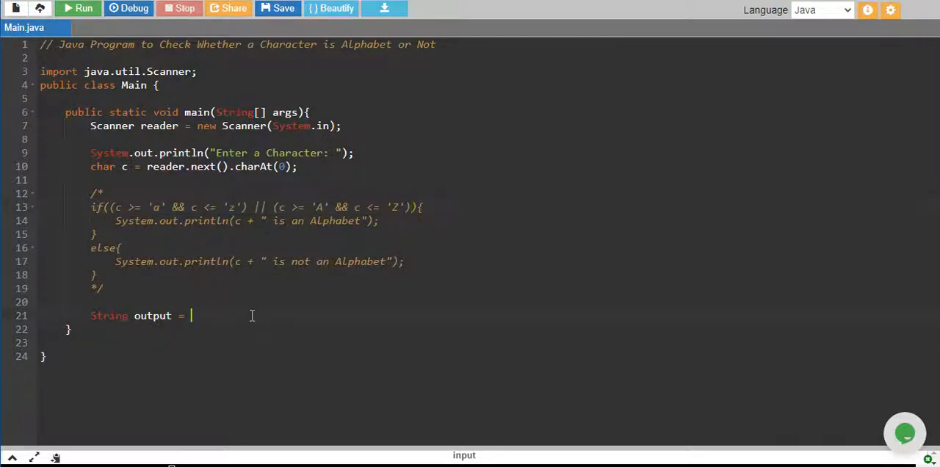
text((c >= 'a' && c <= 'z') || (c >= 'A' && c <= 'Z') ?)
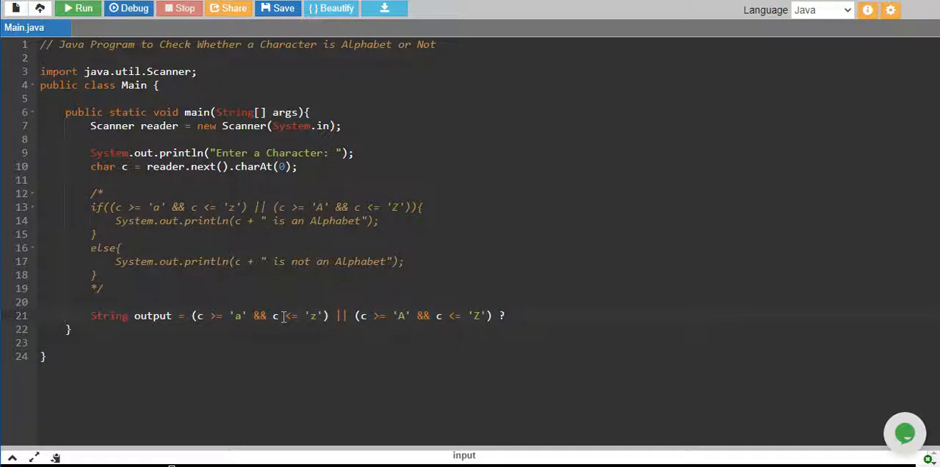
text(c+" is an a)
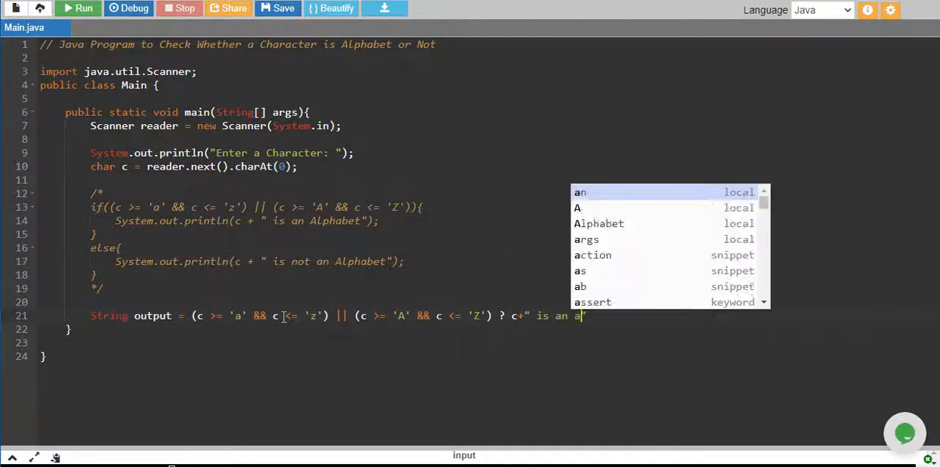
text(lphabet")
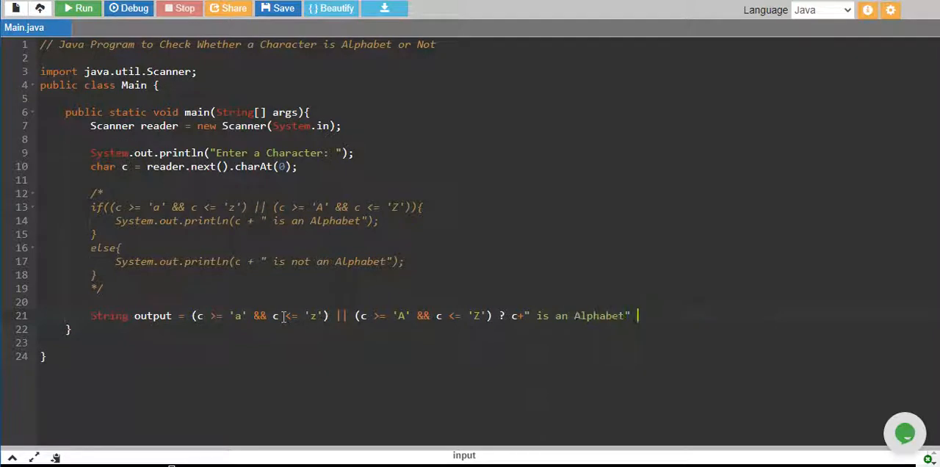
text(: c+" is not ")
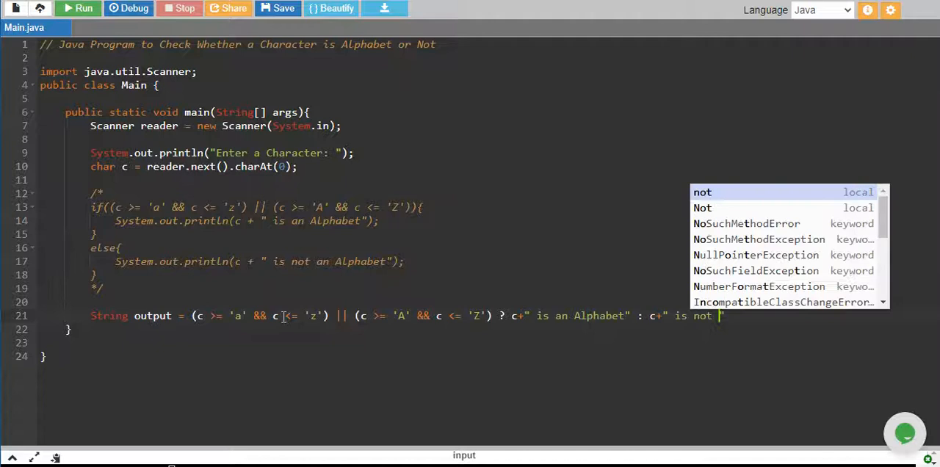
text(an Alphabet)
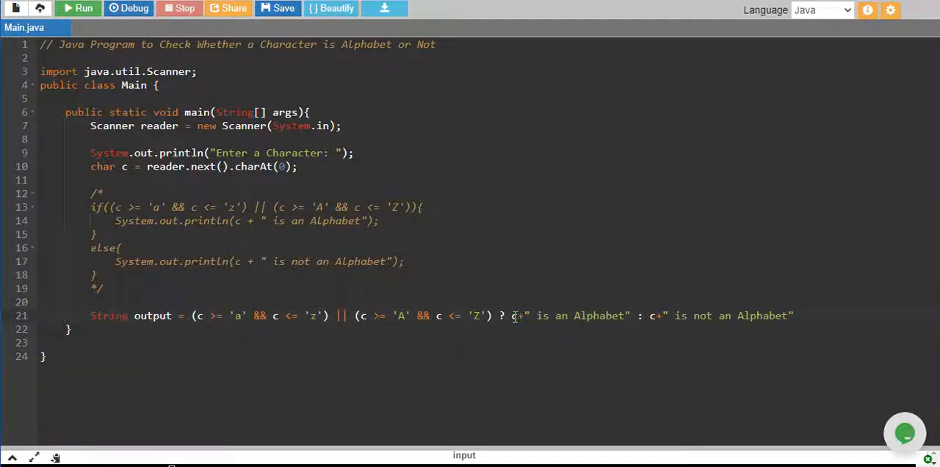
- Add System.out.println(output); and run the ternary version
click(539, 316)
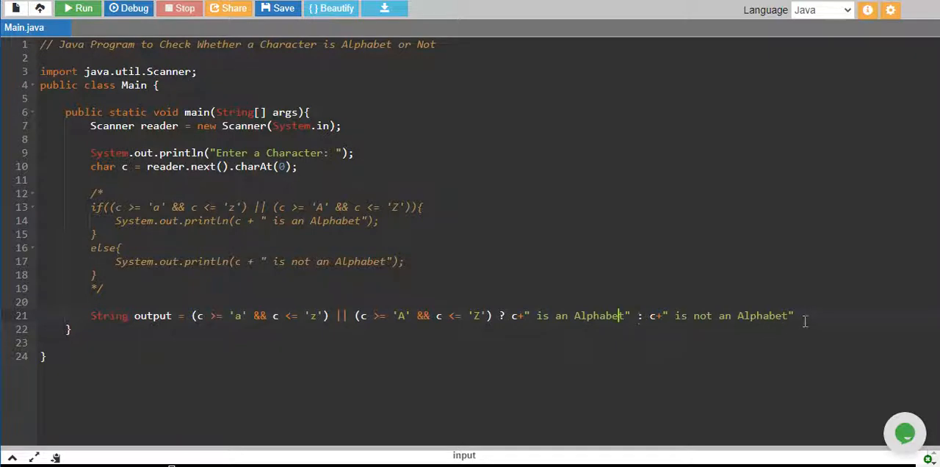
text(print())
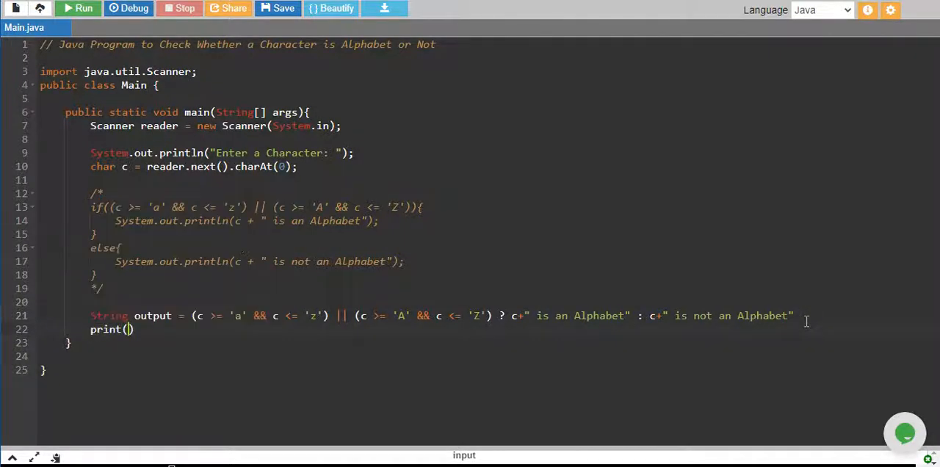
text(output)
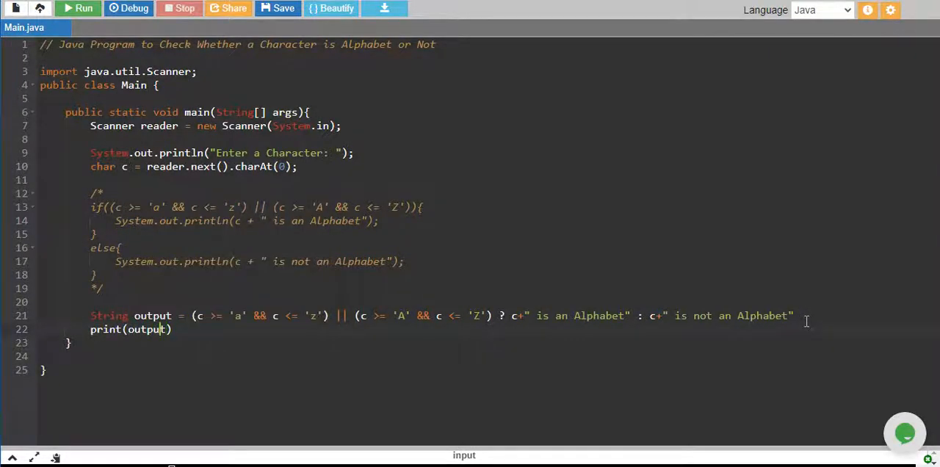
triple_click(130, 329)
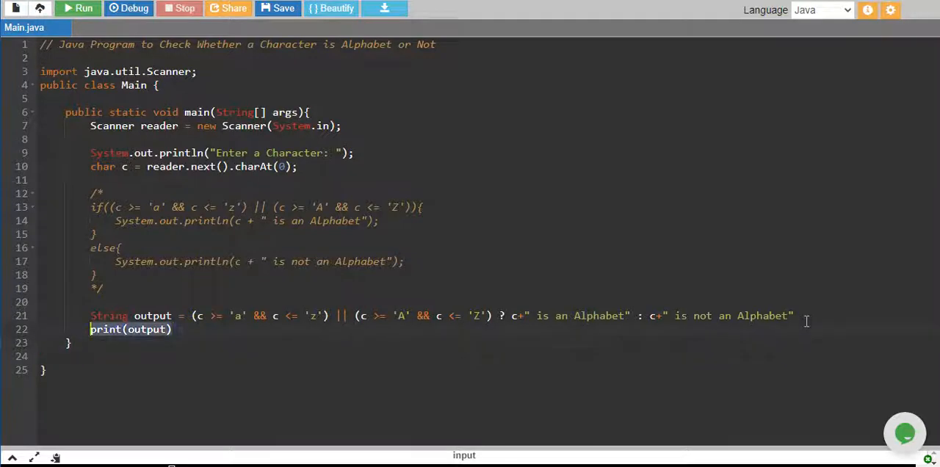
text(System.out.println();)
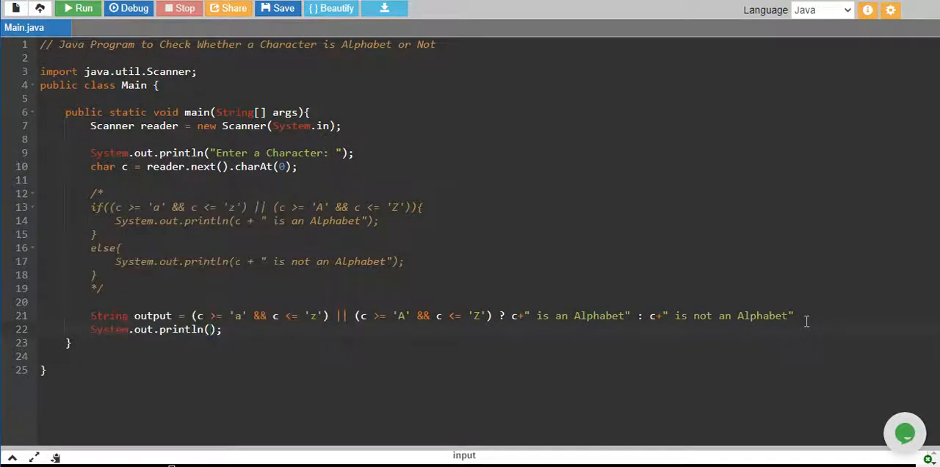
text(output)
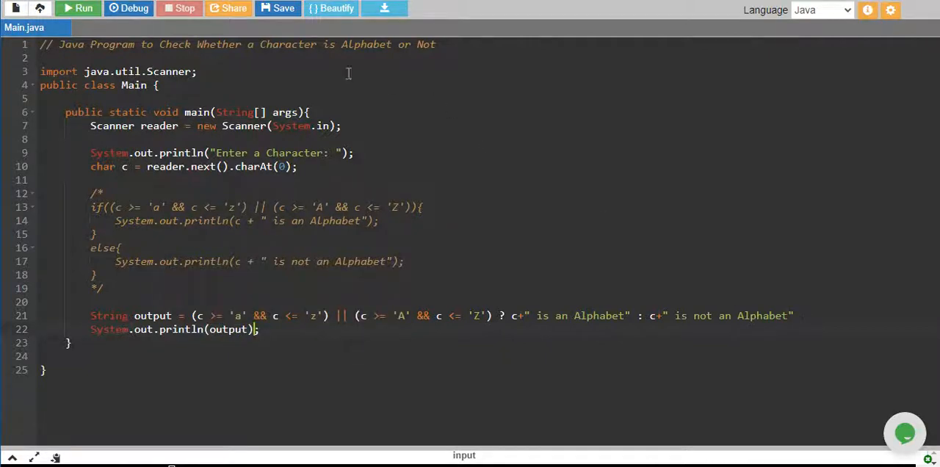
click(79, 9)
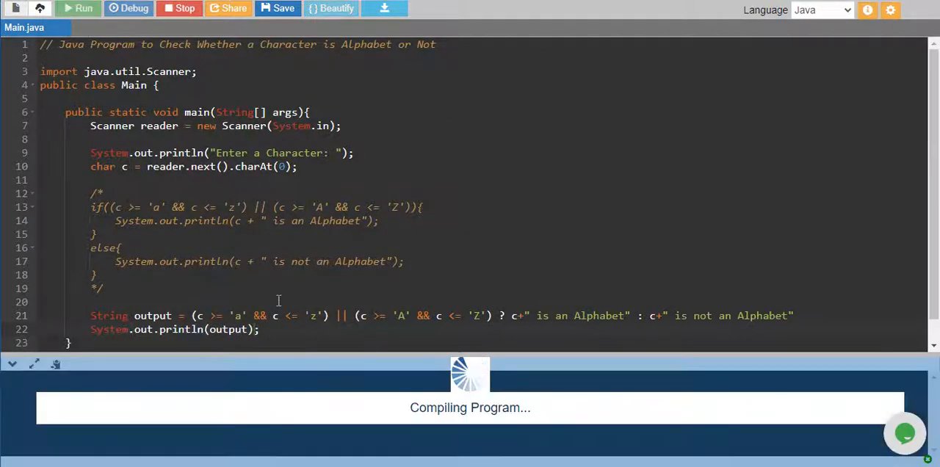
- Add the missing semicolon on line 21, run with $, and open /* above
click(78, 8)
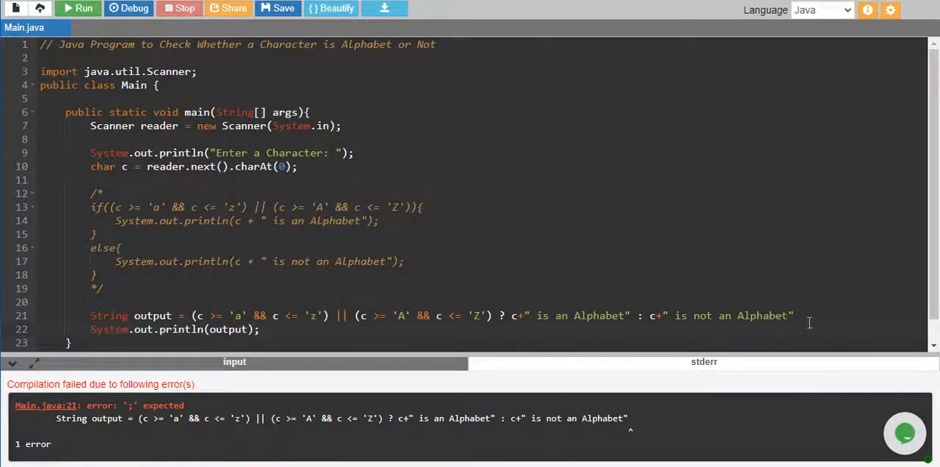
text(;)
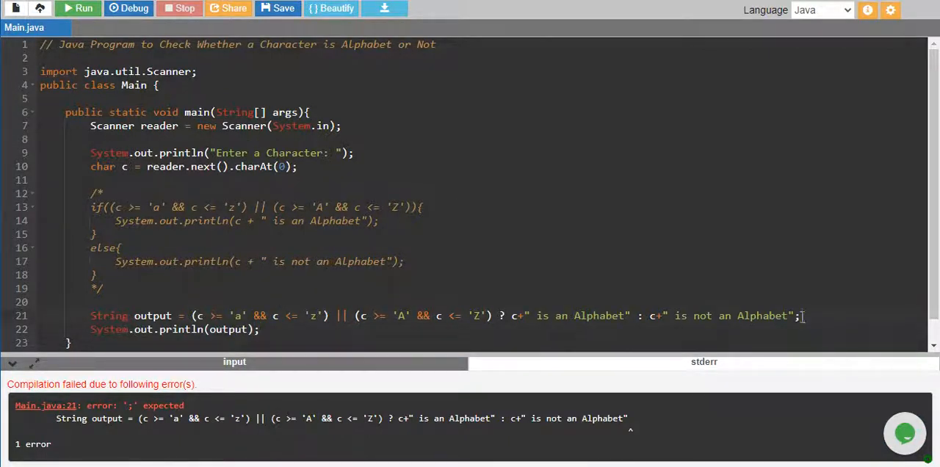
click(78, 9)
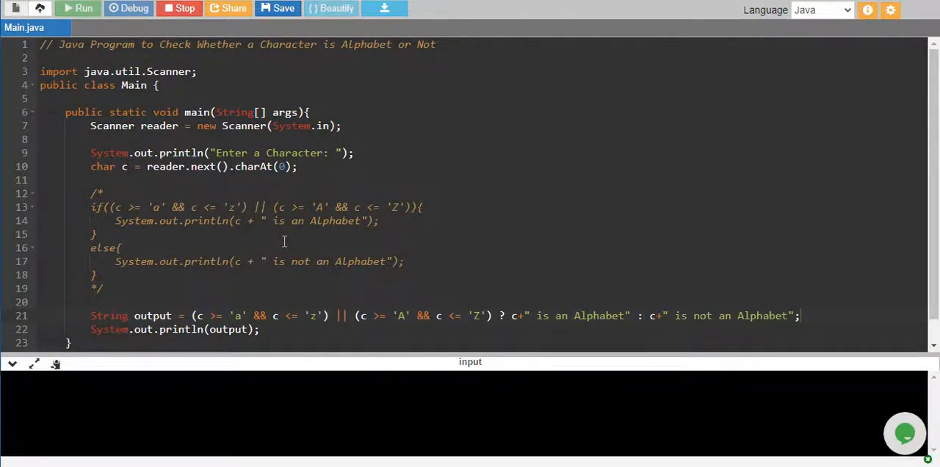
click(78, 8)
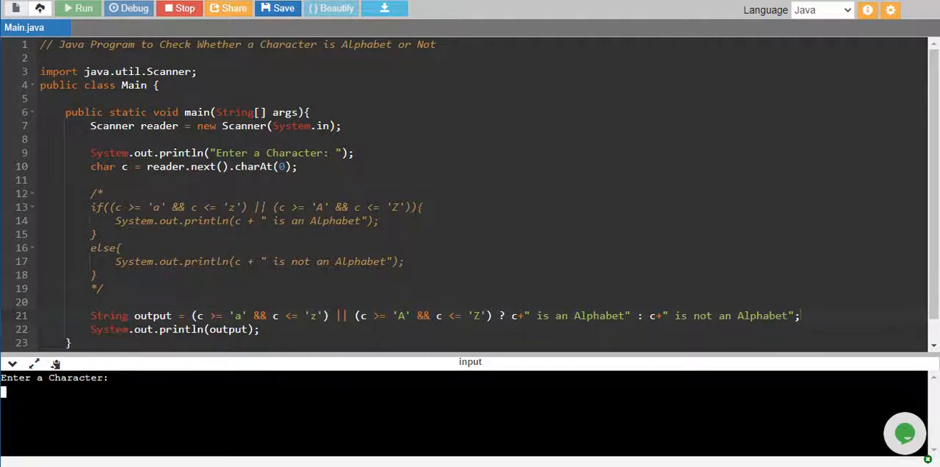
text(s)
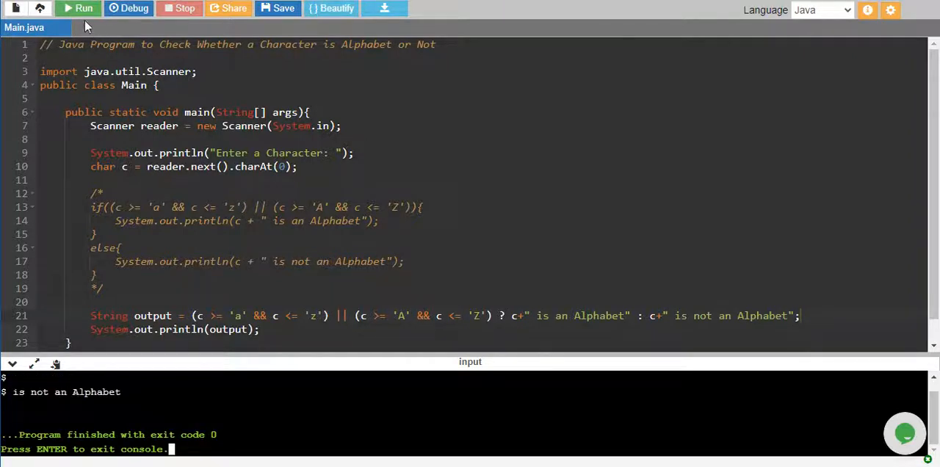
click(78, 8)
text(/)
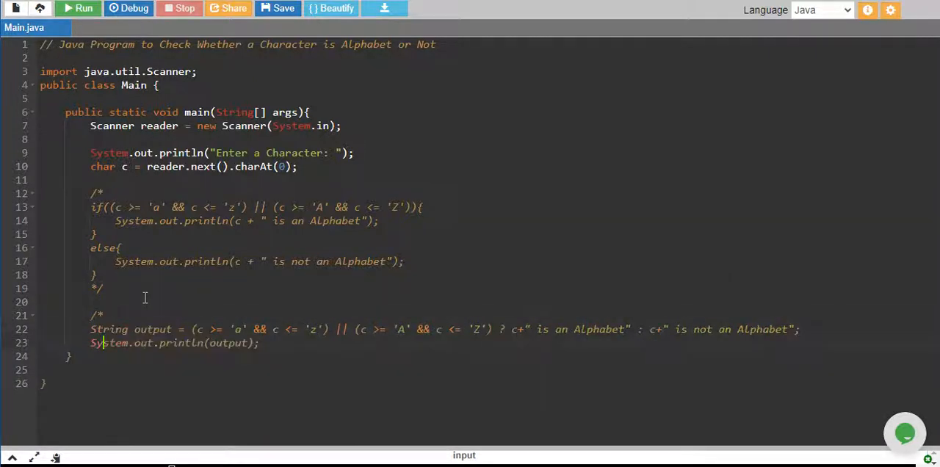
- Close the ternary comment with */ and write if(Character.isAlphabetic(c))
text(*/)
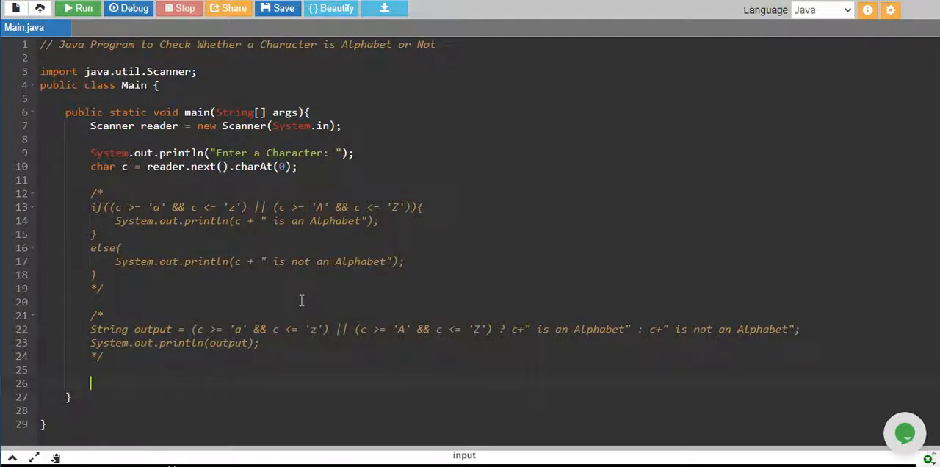
text(if(Cha)
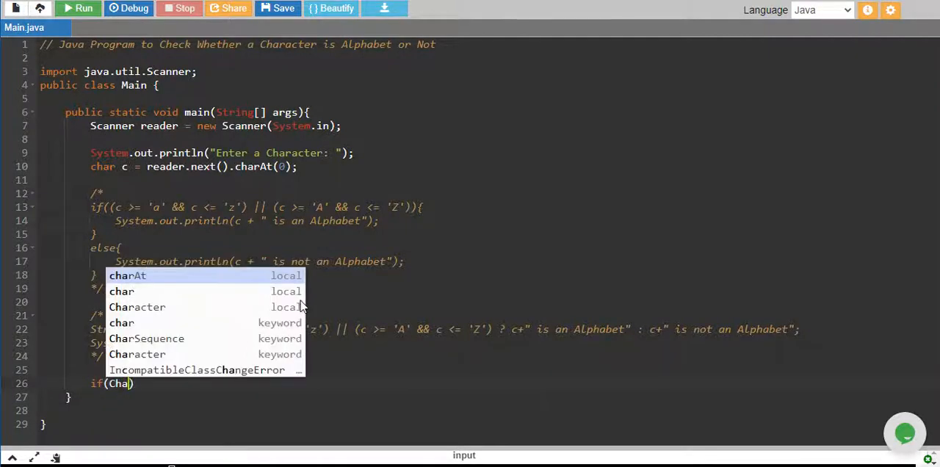
click(137, 307)
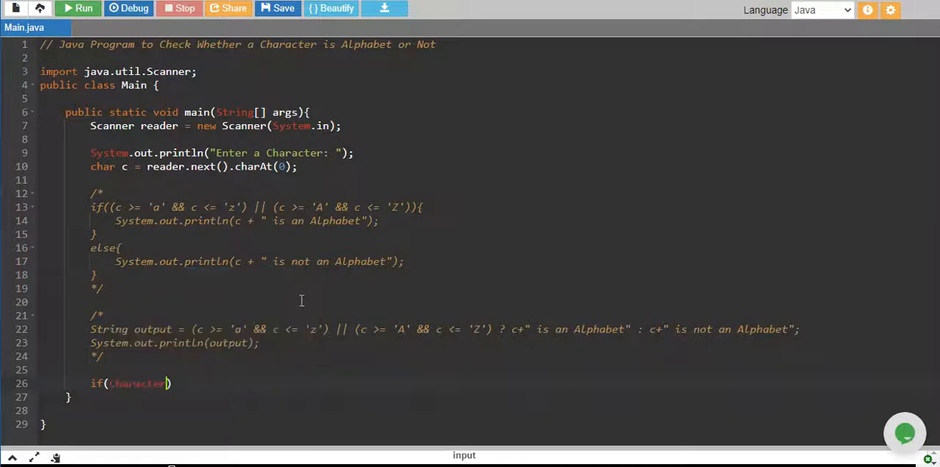
text(.)
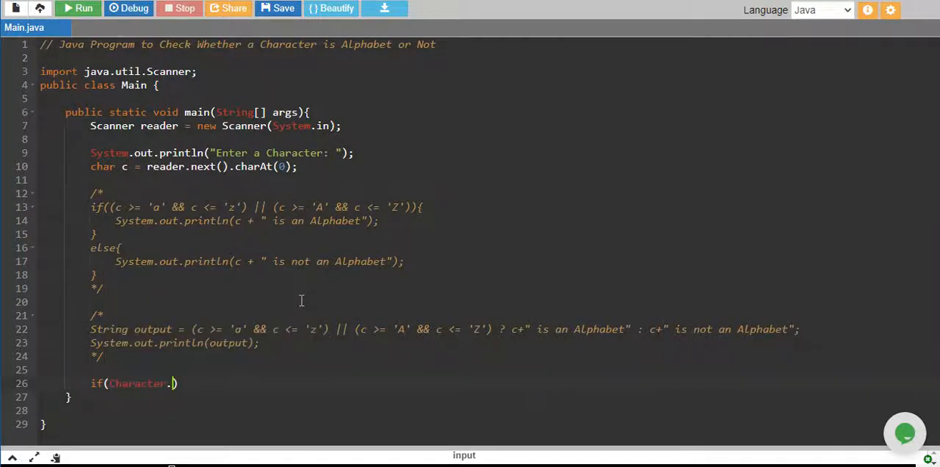
text(isAl)
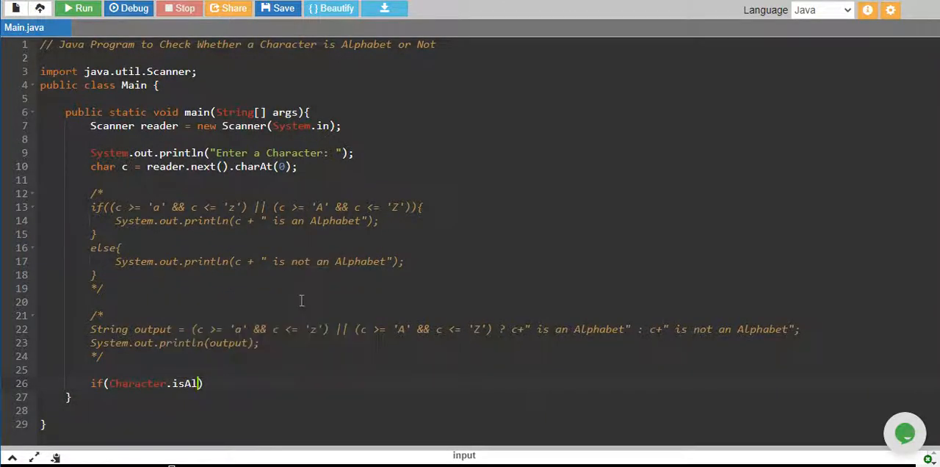
text(pha)
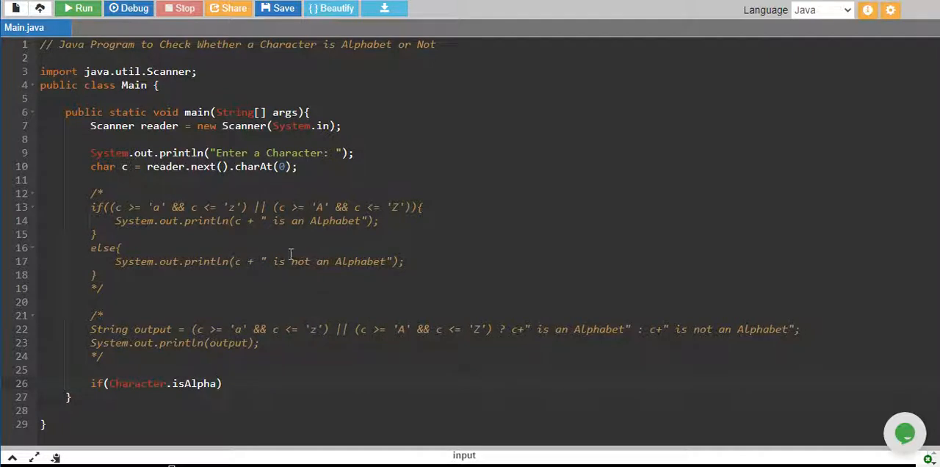
text(betic())
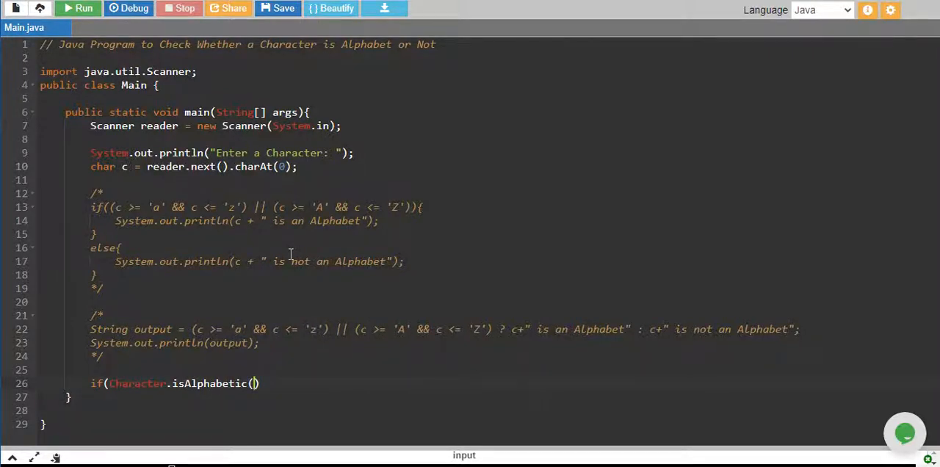
text(c)
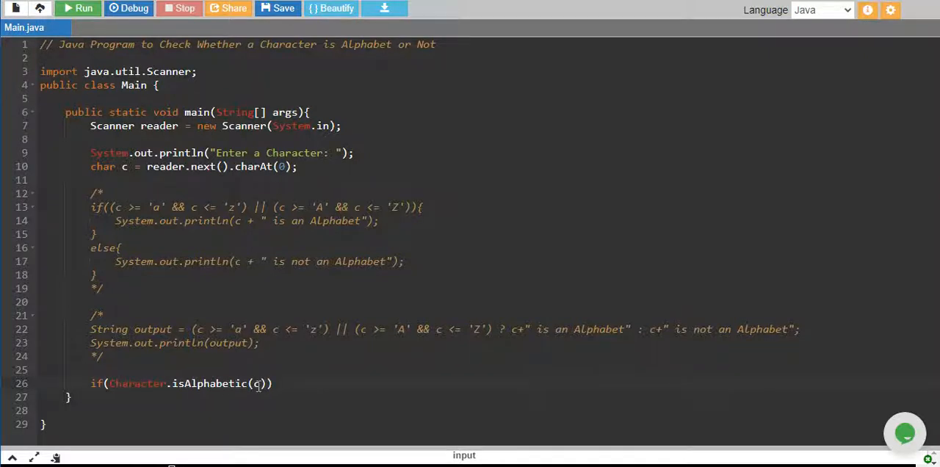
- Put the "is an Alphabet" and "is not an Alphabet" prints in the if and else branches
text({)
text(System.out.println(c + " is an Alphabet");)
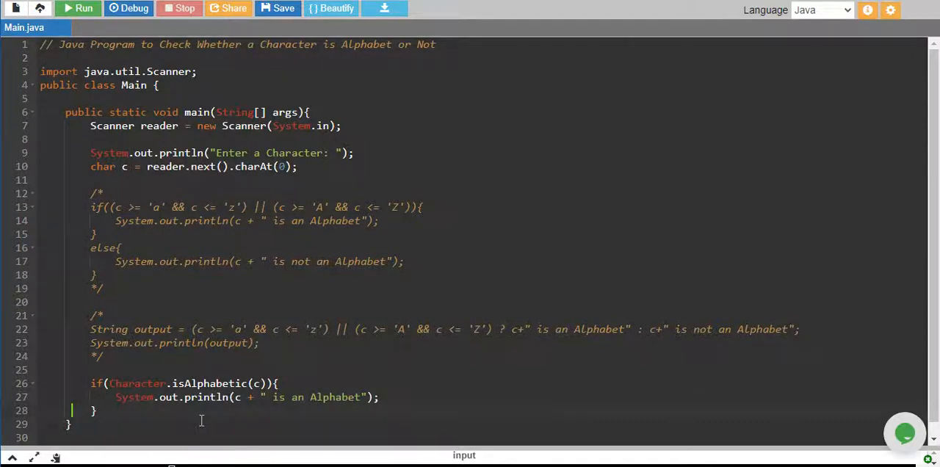
text(else{)
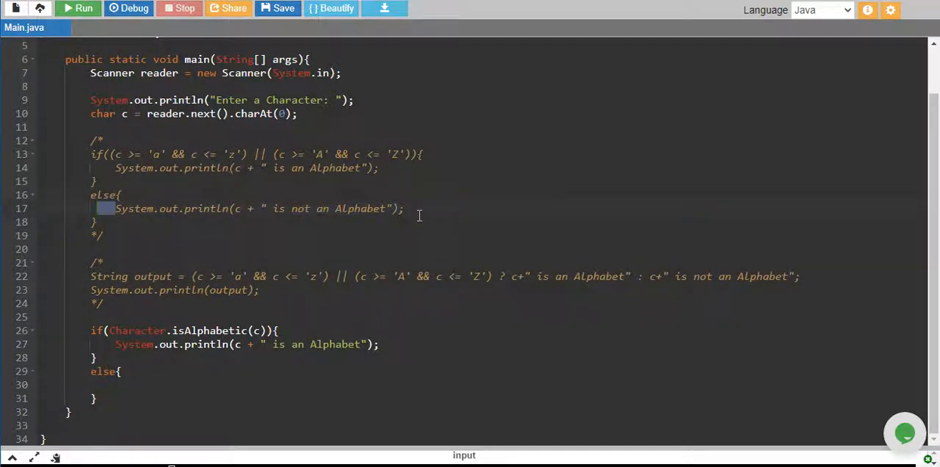
click(118, 385)
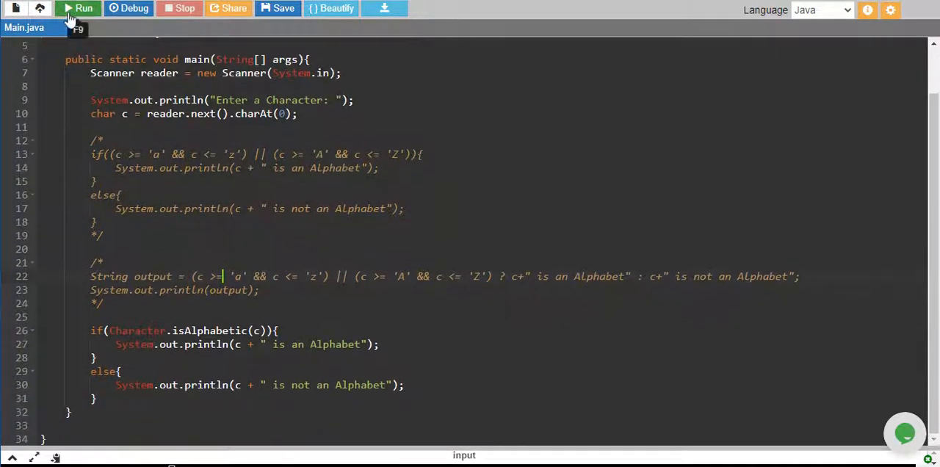
- Run the isAlphabetic version with input 0, then rerun with input M
click(78, 8)
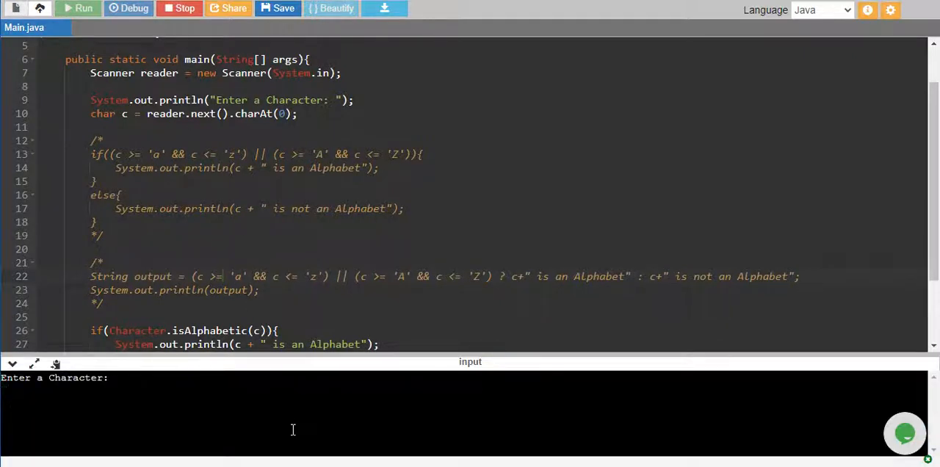
text(0)
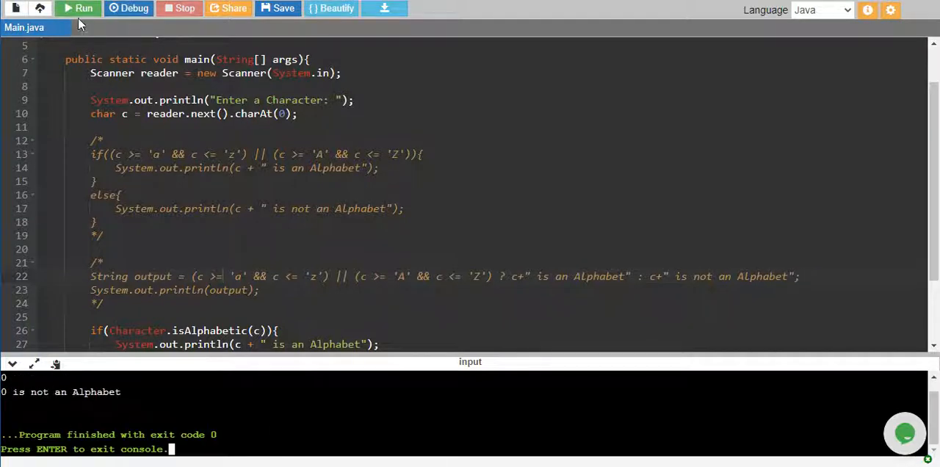
click(78, 8)
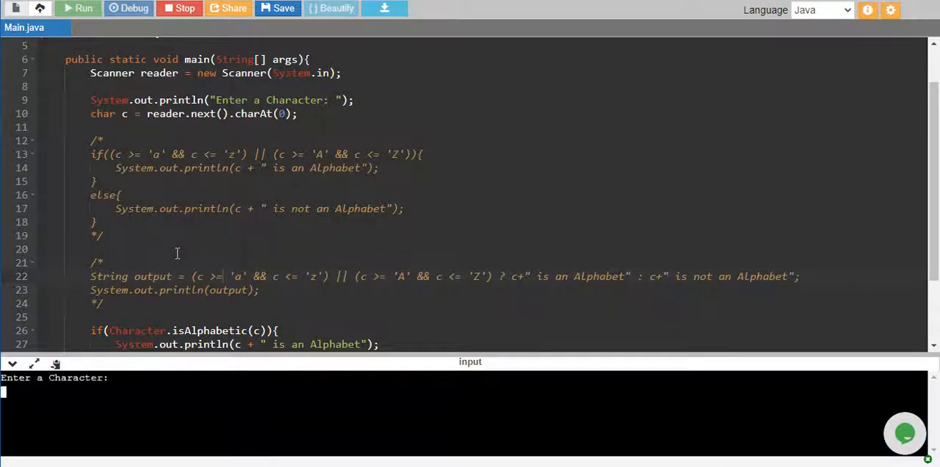
text(M)
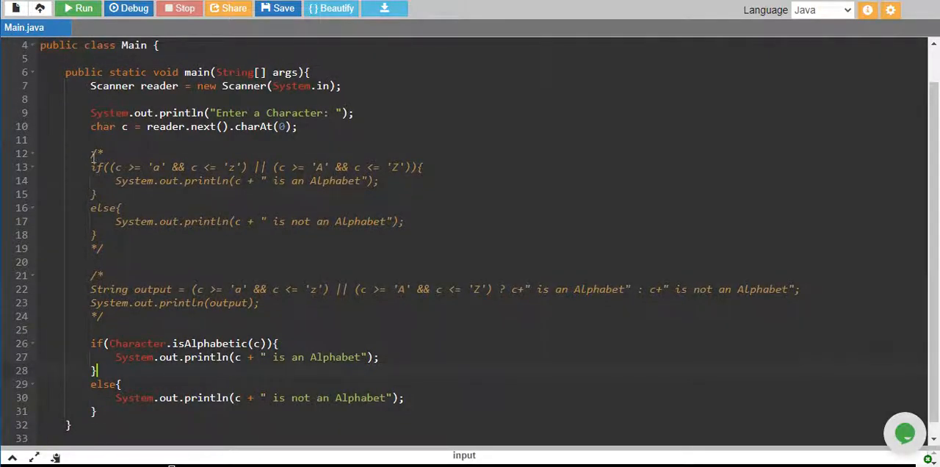
drag(91, 156, 98, 235)
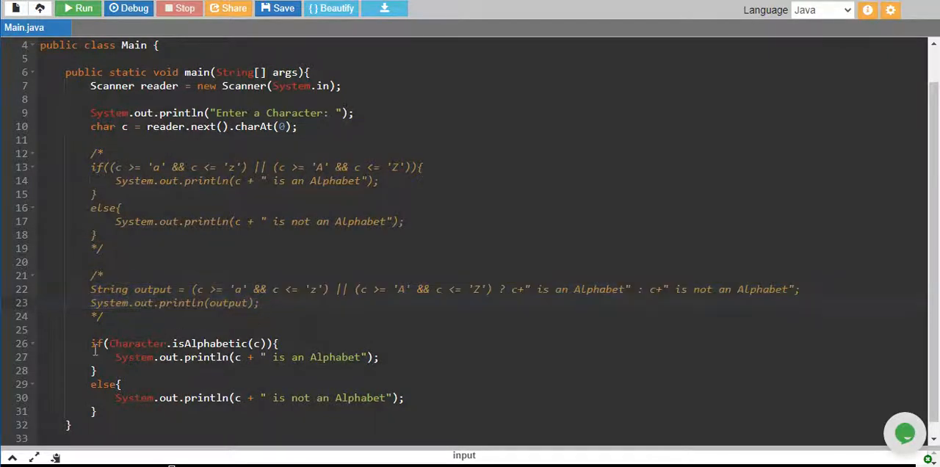
drag(91, 343, 98, 412)
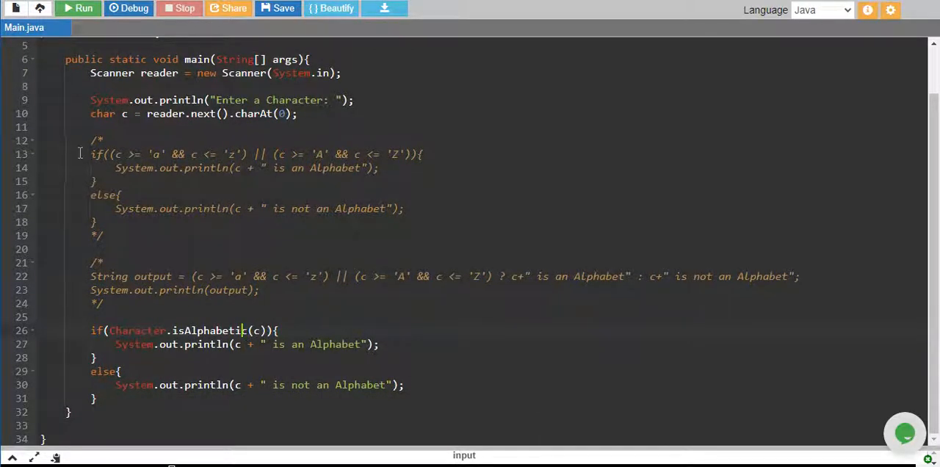
drag(90, 154, 424, 155)
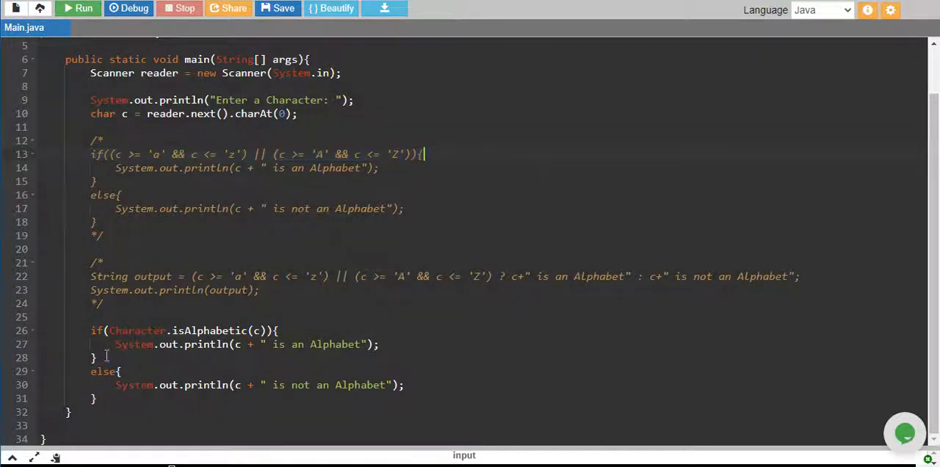
click(96, 398)
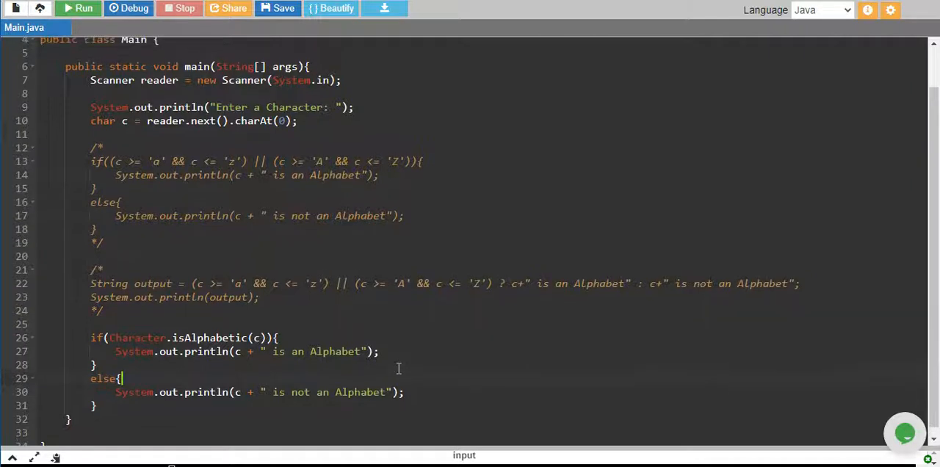
scroll(down, 3)
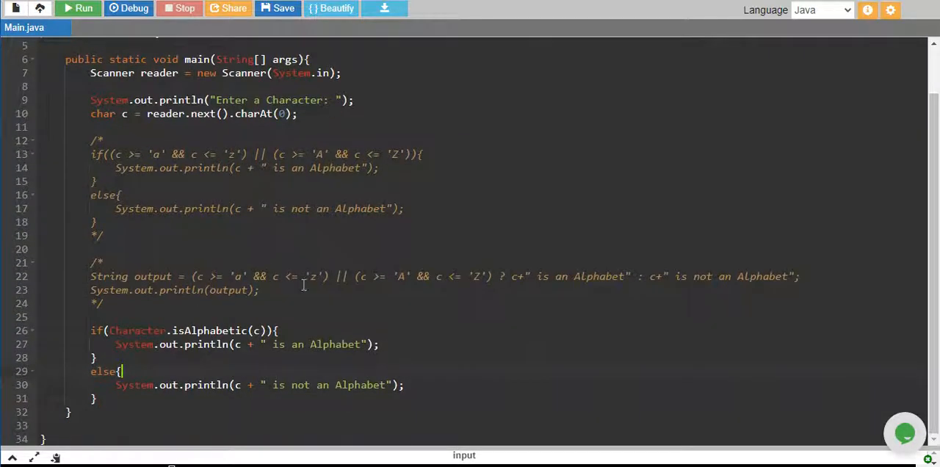